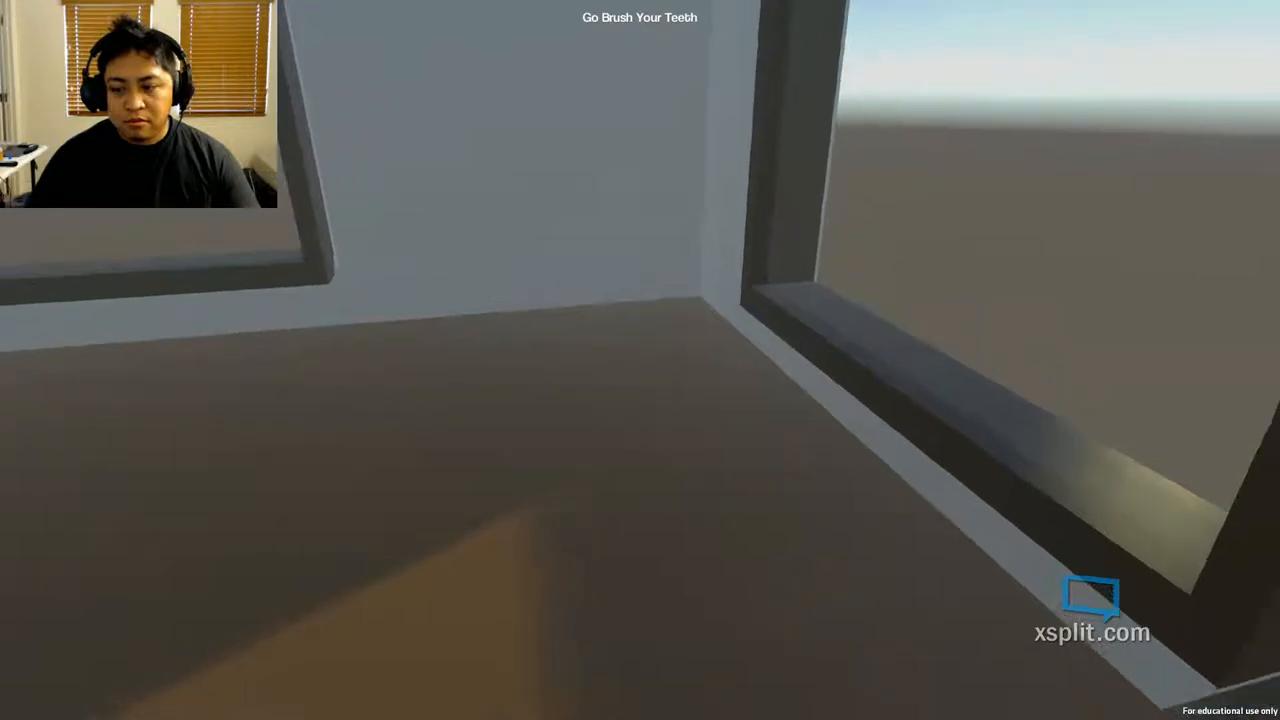
mouse_move(640, 360)
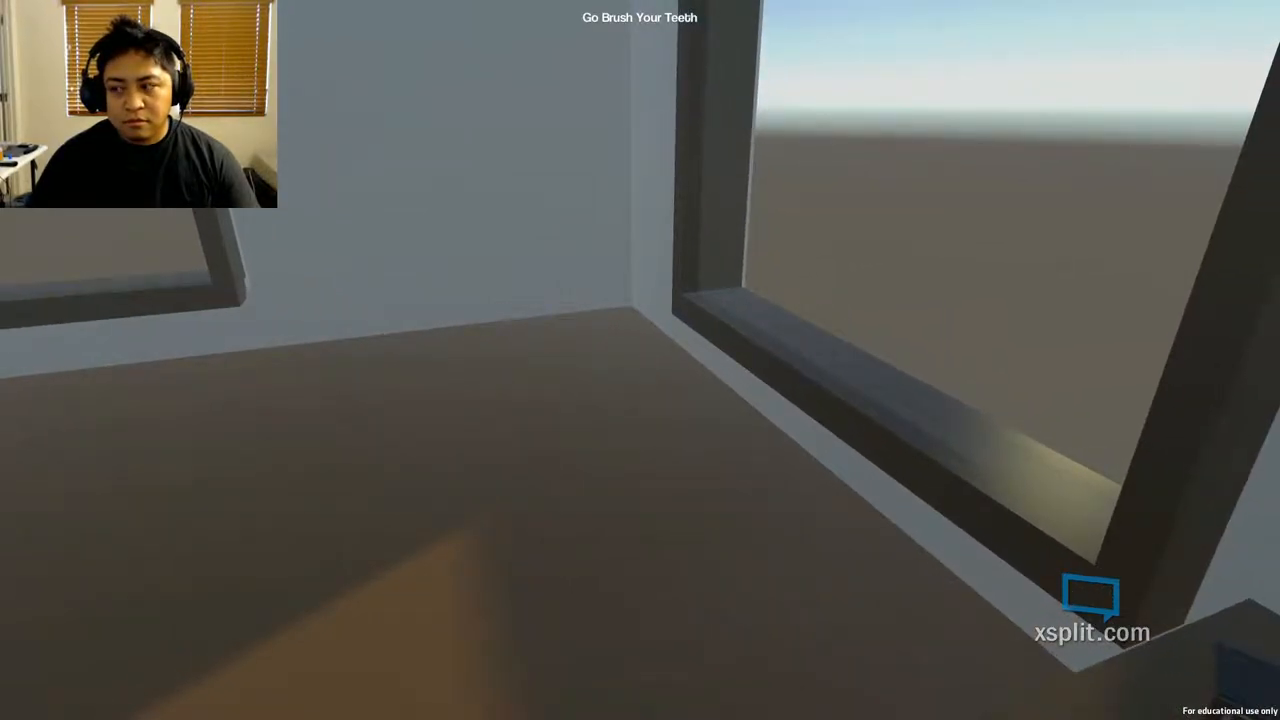
mouse_move(640, 360)
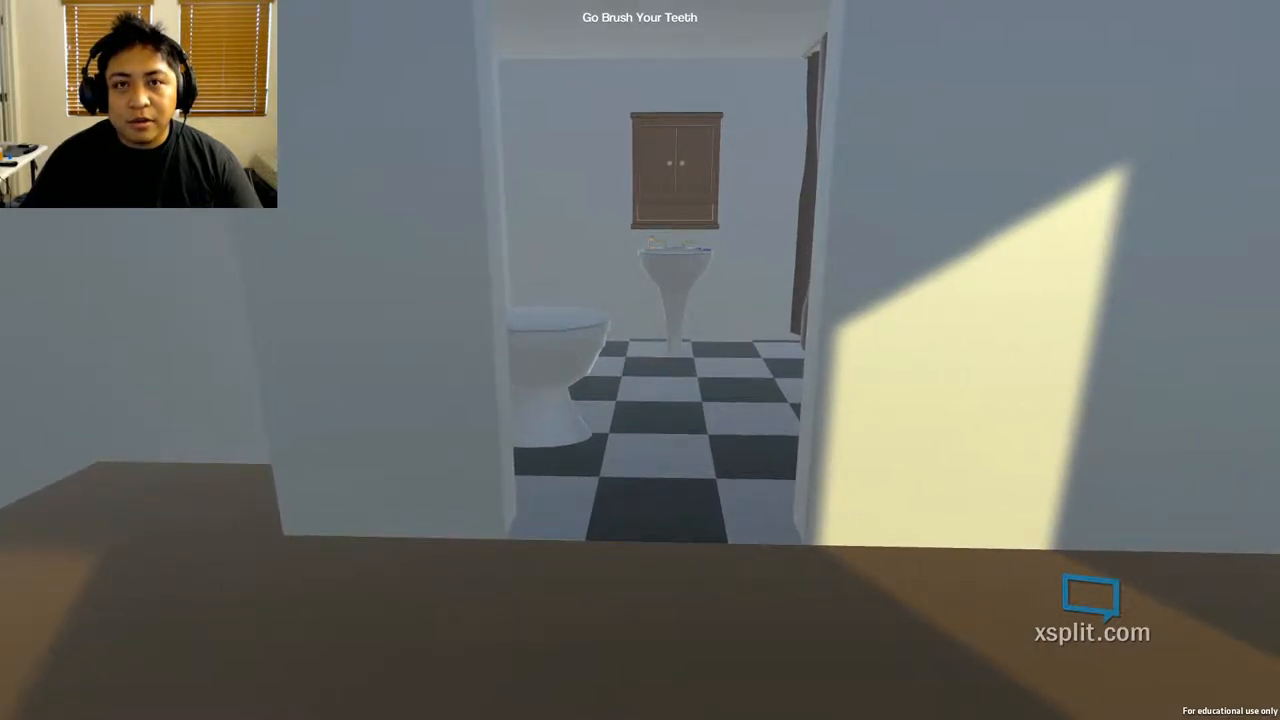
Step: Walk to the bathroom sink and brush teeth with the toothbrush
key(w)
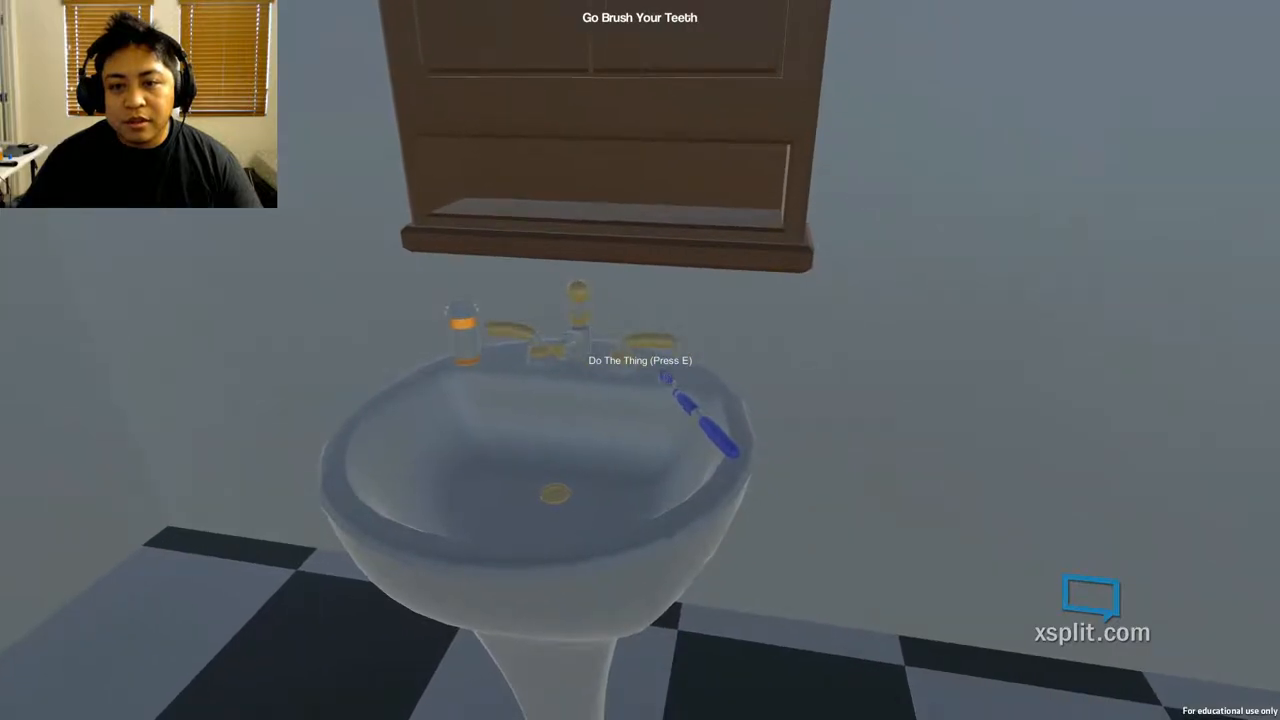
key(e)
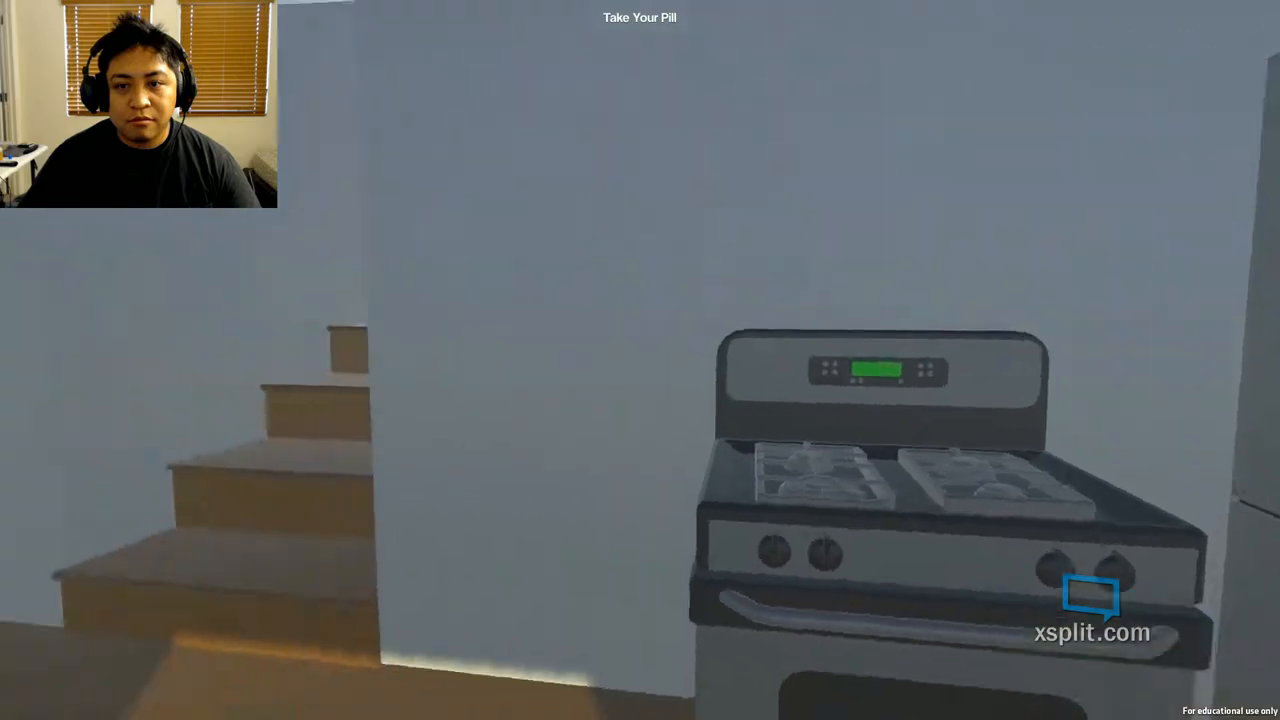
mouse_move(640, 360)
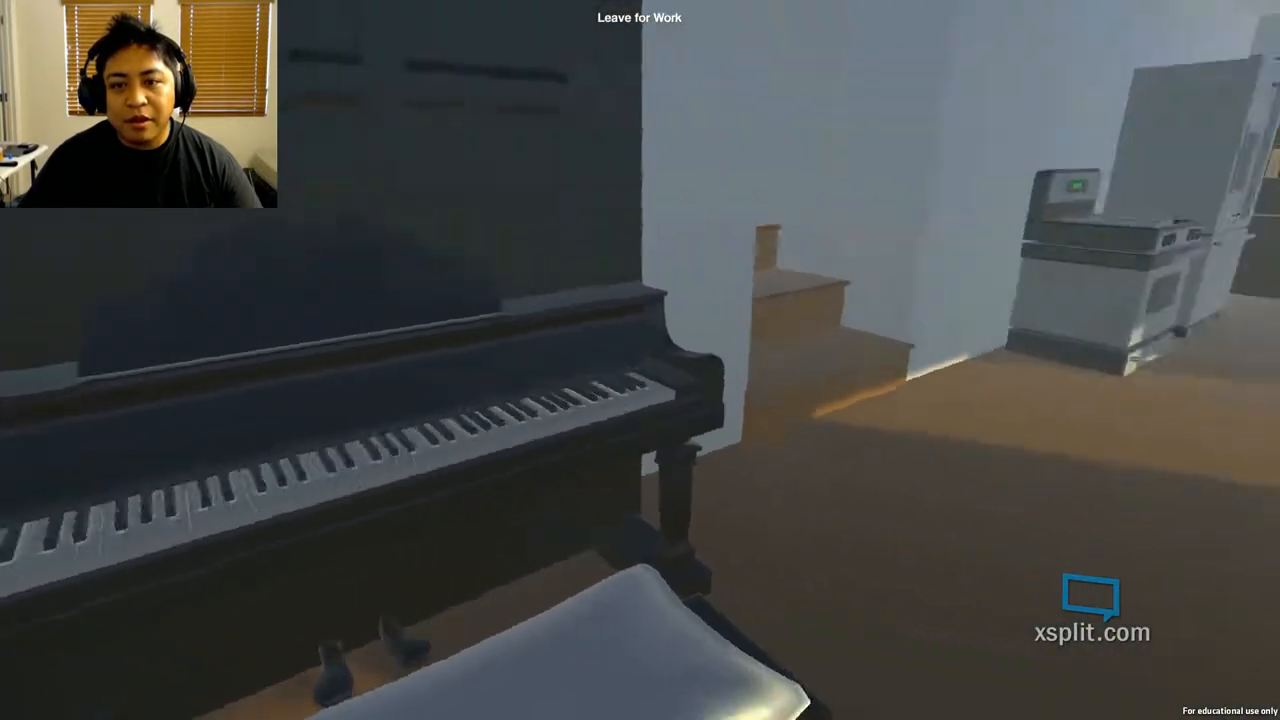
mouse_move(640, 360)
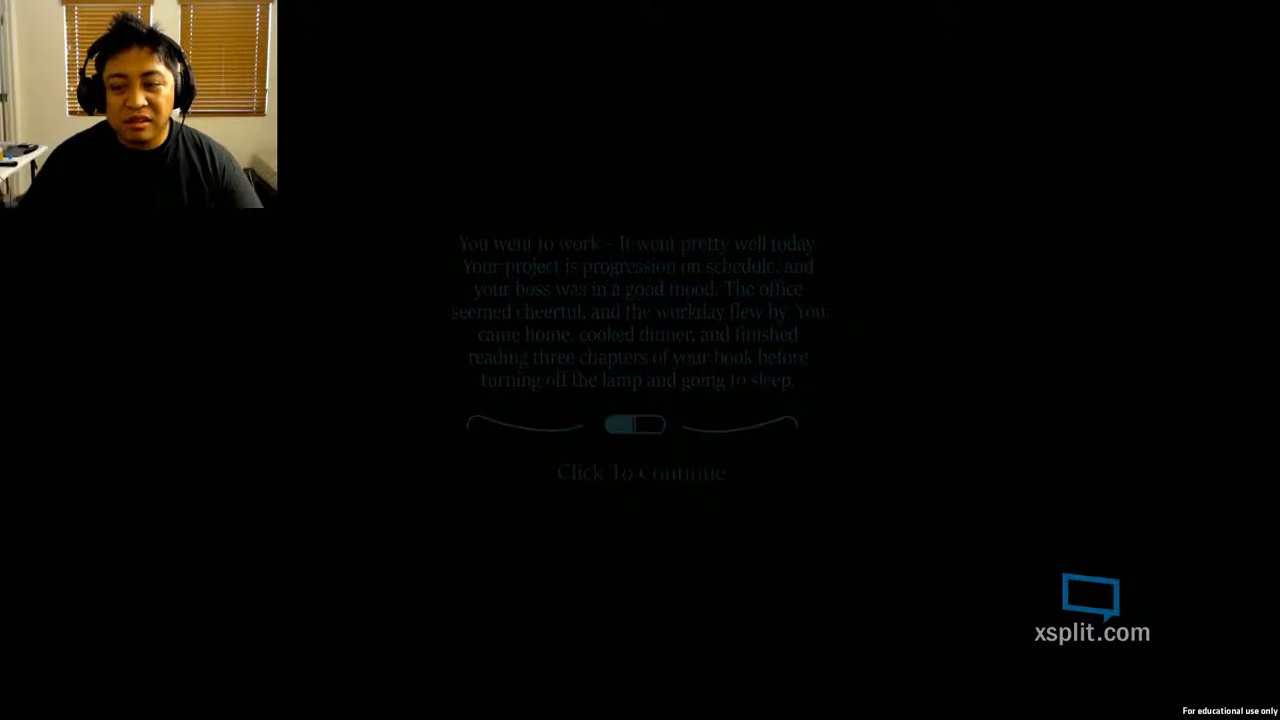
Step: Continue past the first day's work summary to the next morning
click(640, 472)
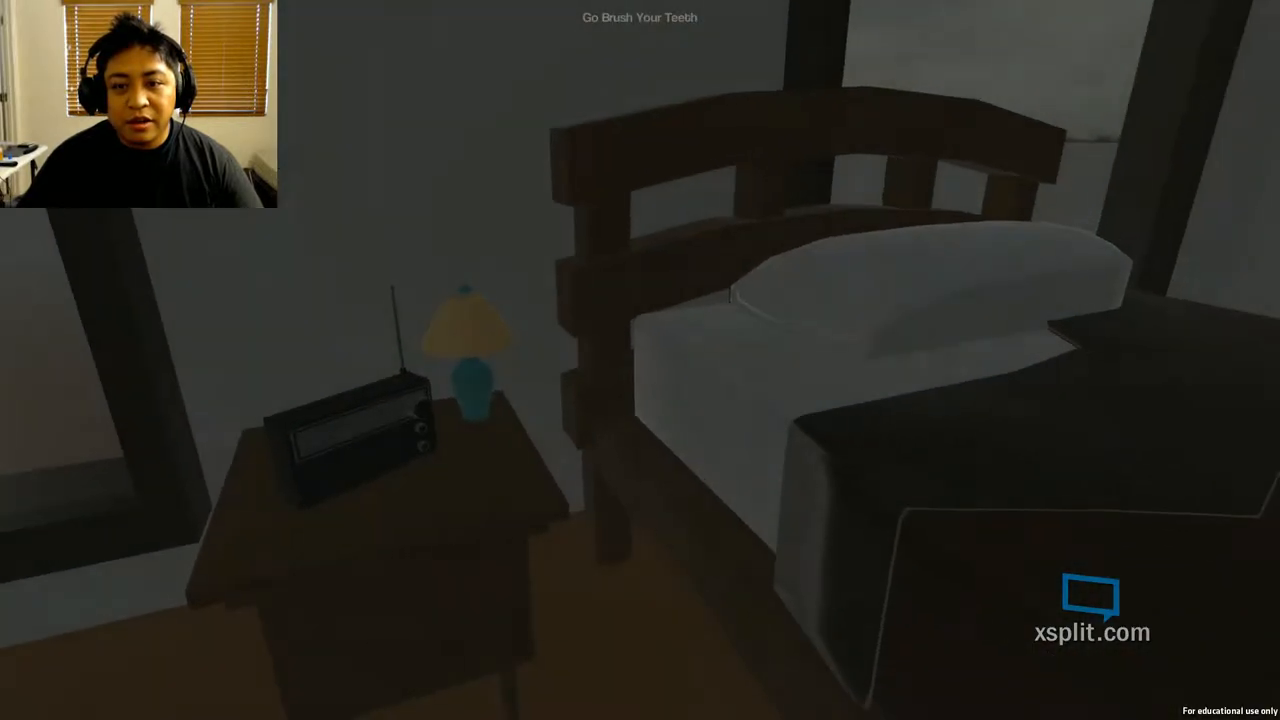
mouse_move(640, 360)
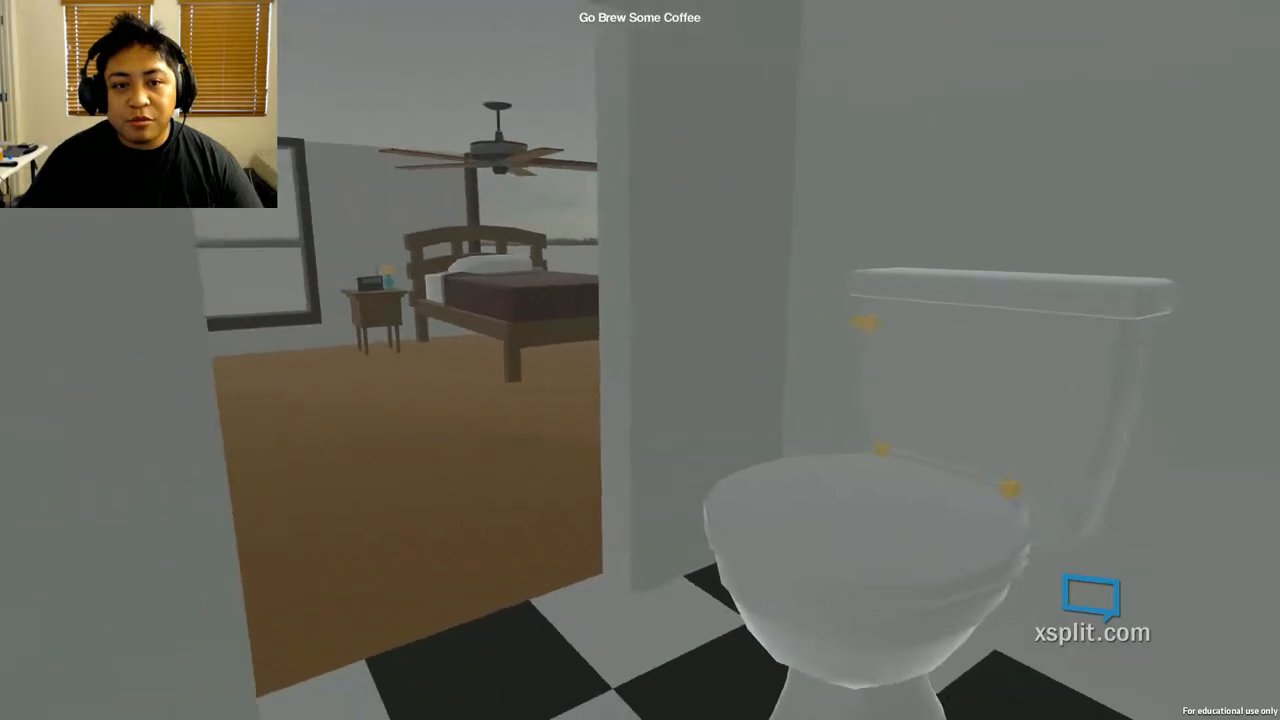
mouse_move(640, 360)
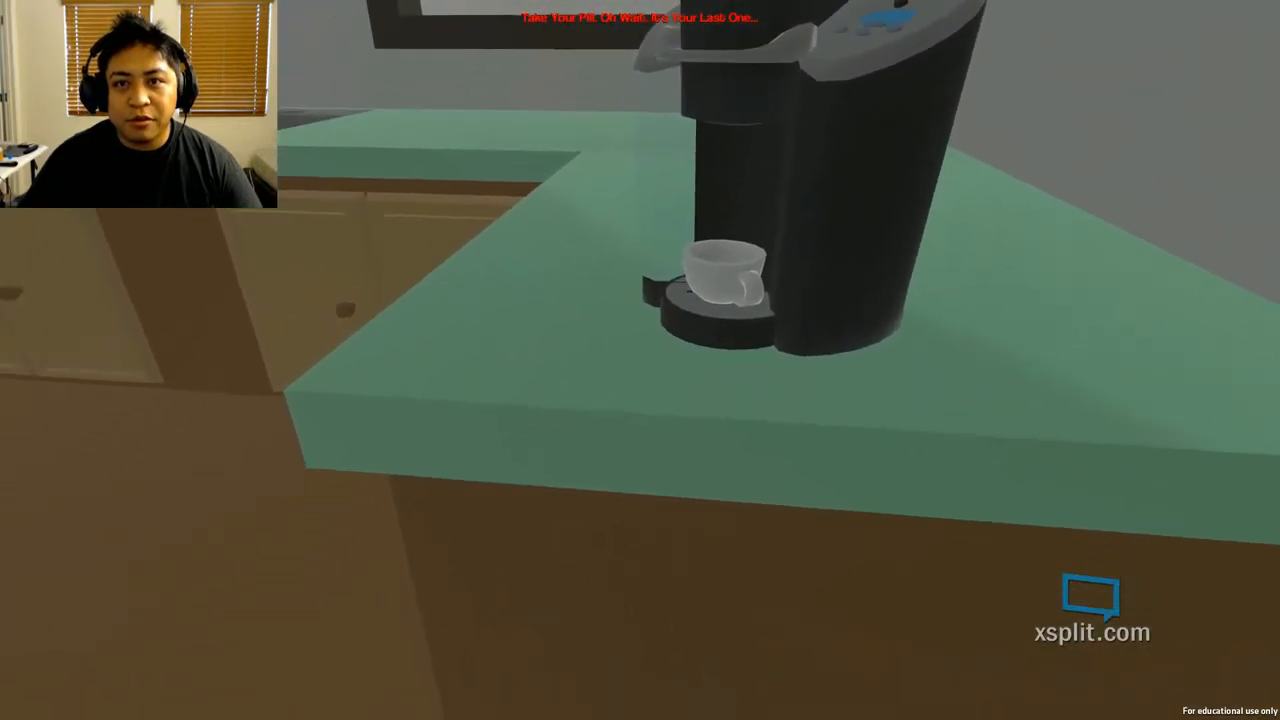
mouse_move(640, 360)
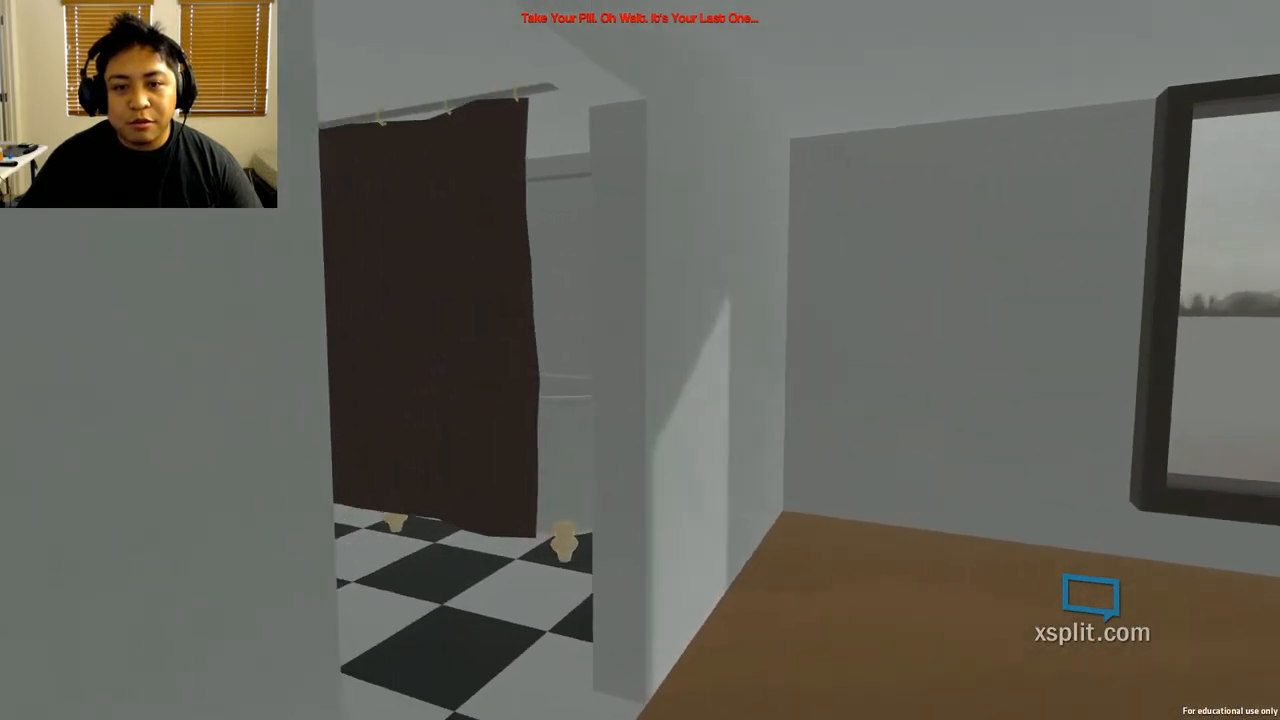
mouse_move(640, 360)
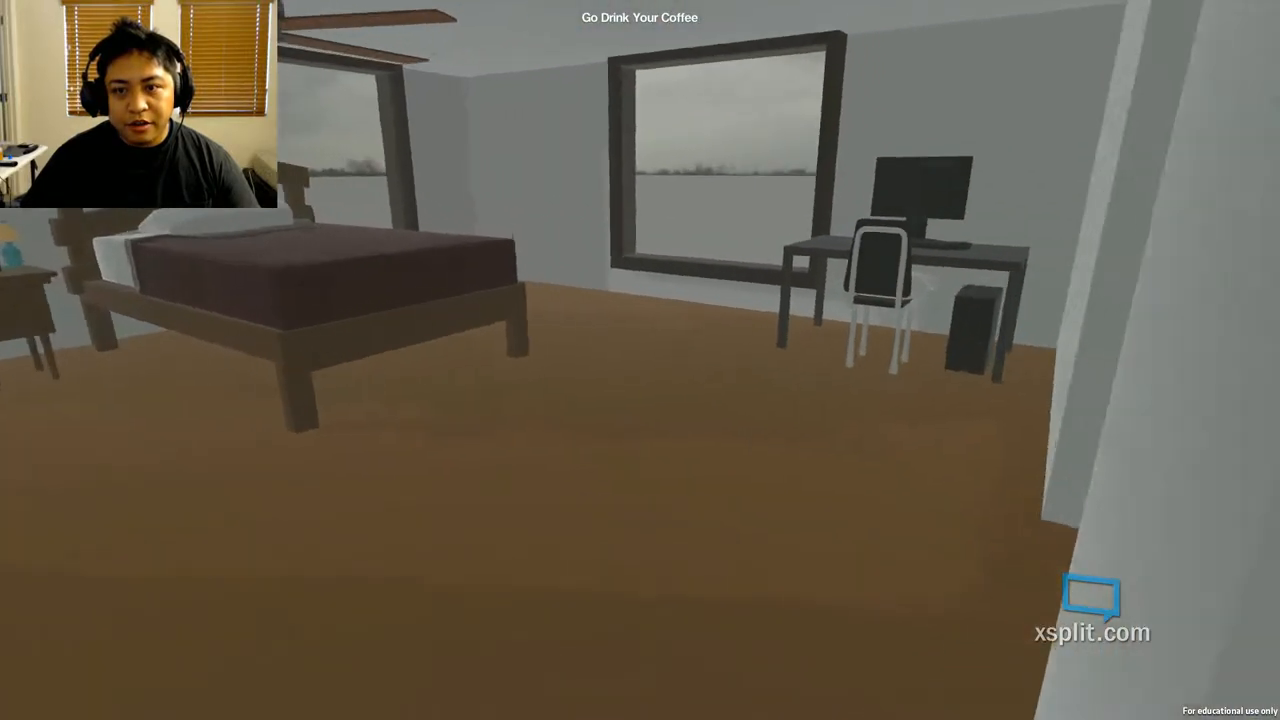
mouse_move(640, 360)
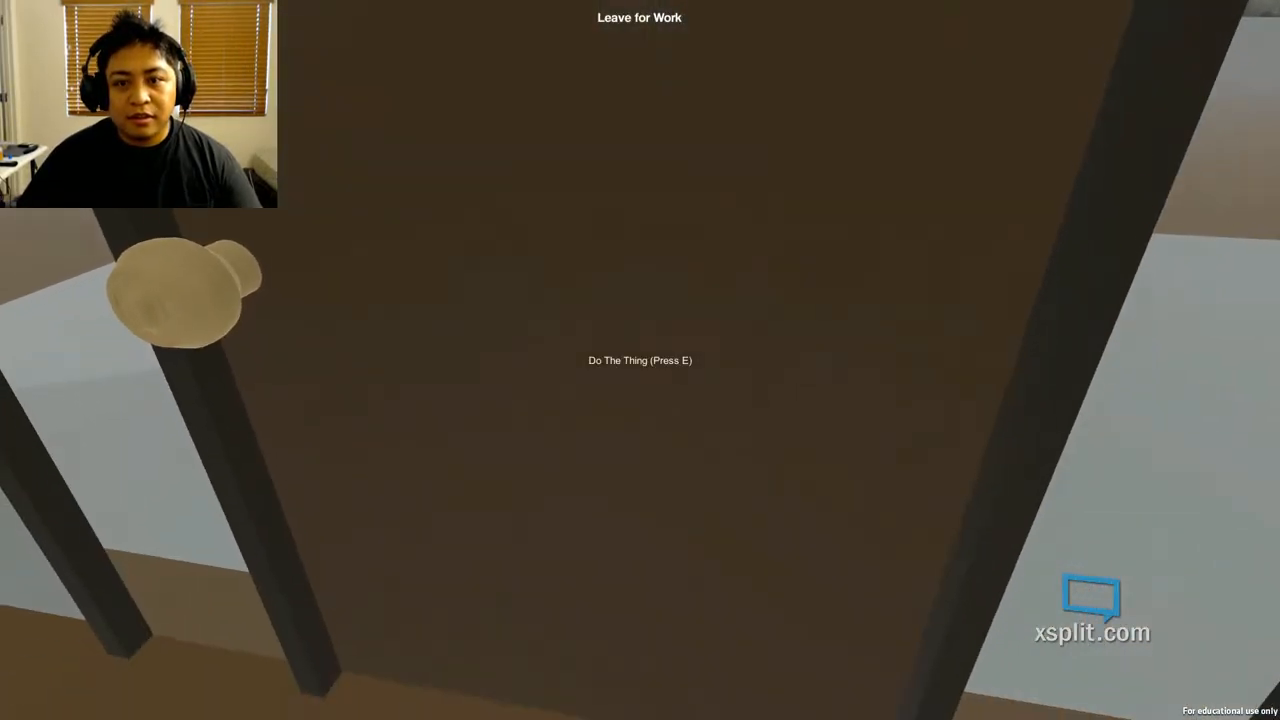
Step: Go out the front door to leave for work on the second morning
key(e)
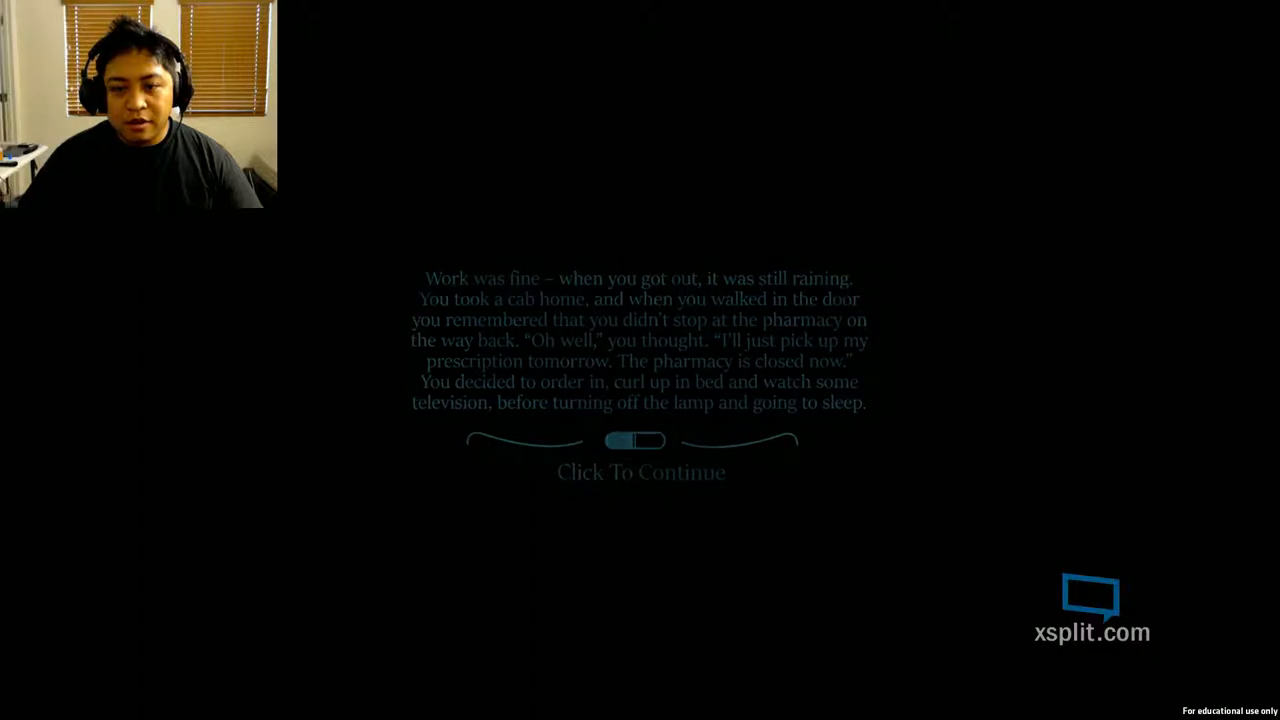
Step: Continue past the summary about the rain and closed pharmacy
click(640, 472)
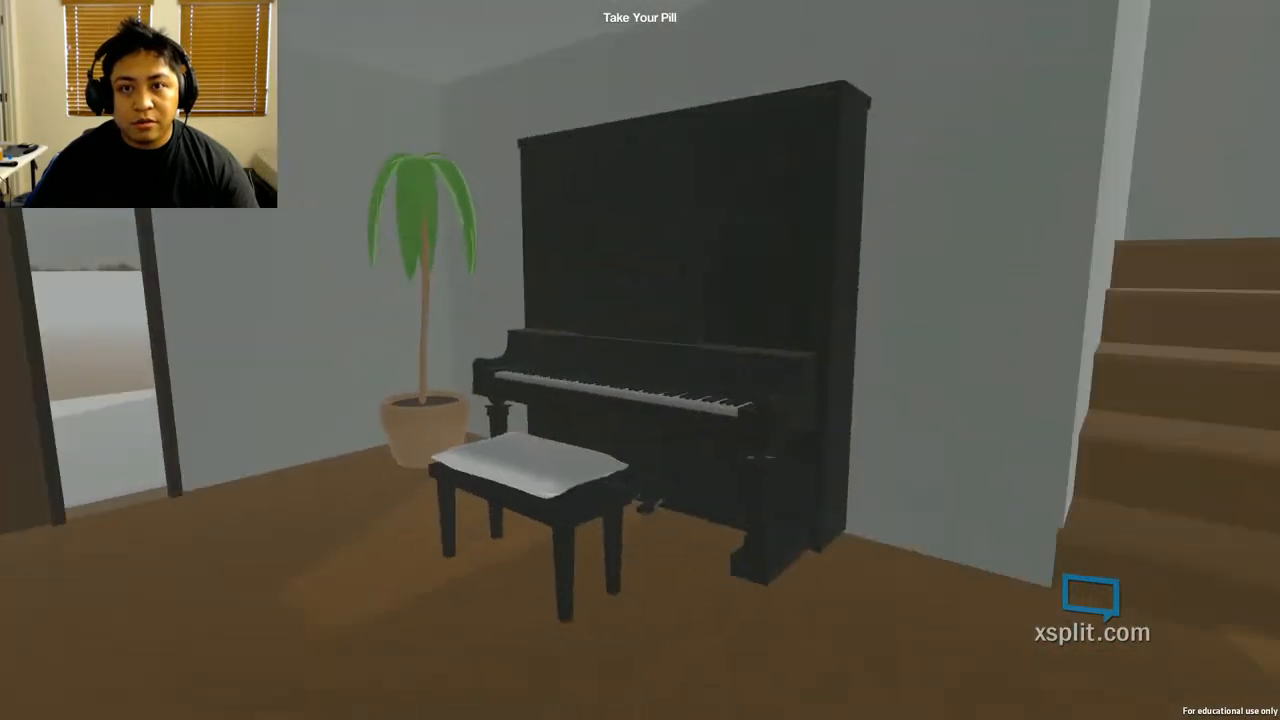
mouse_move(640, 360)
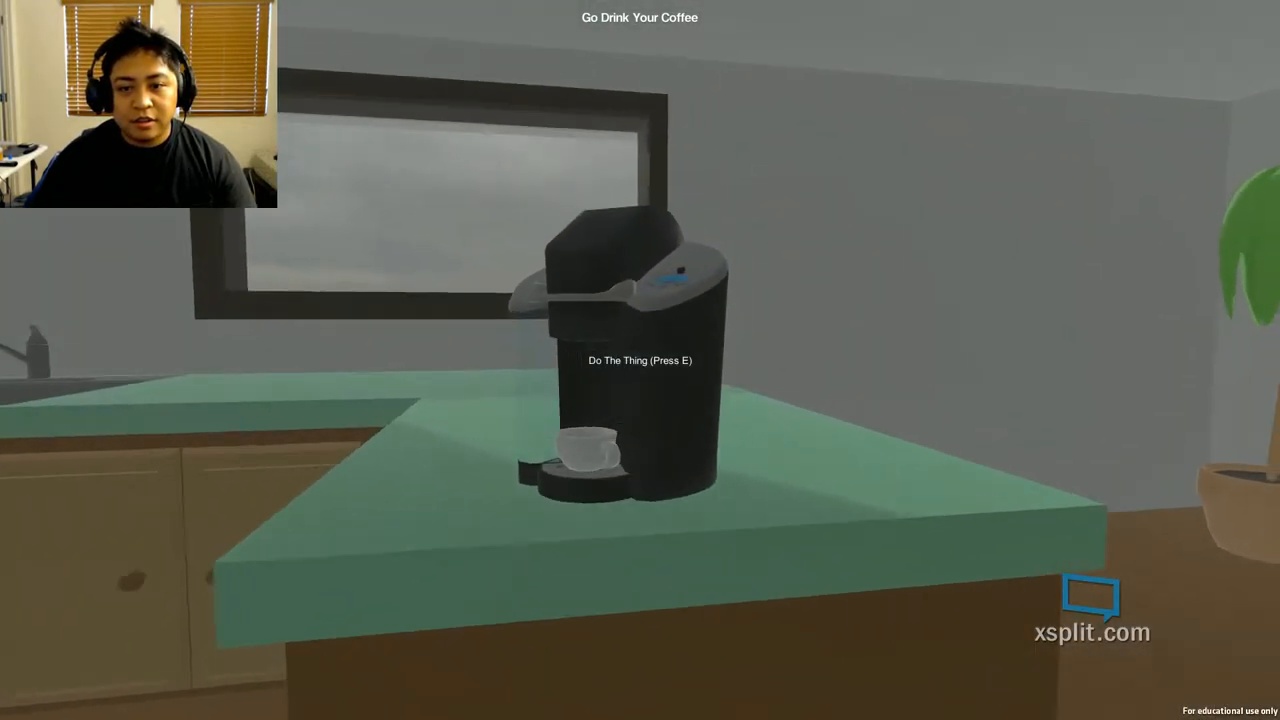
Step: Drink the coffee at the kitchen coffee maker on the third morning
key(e)
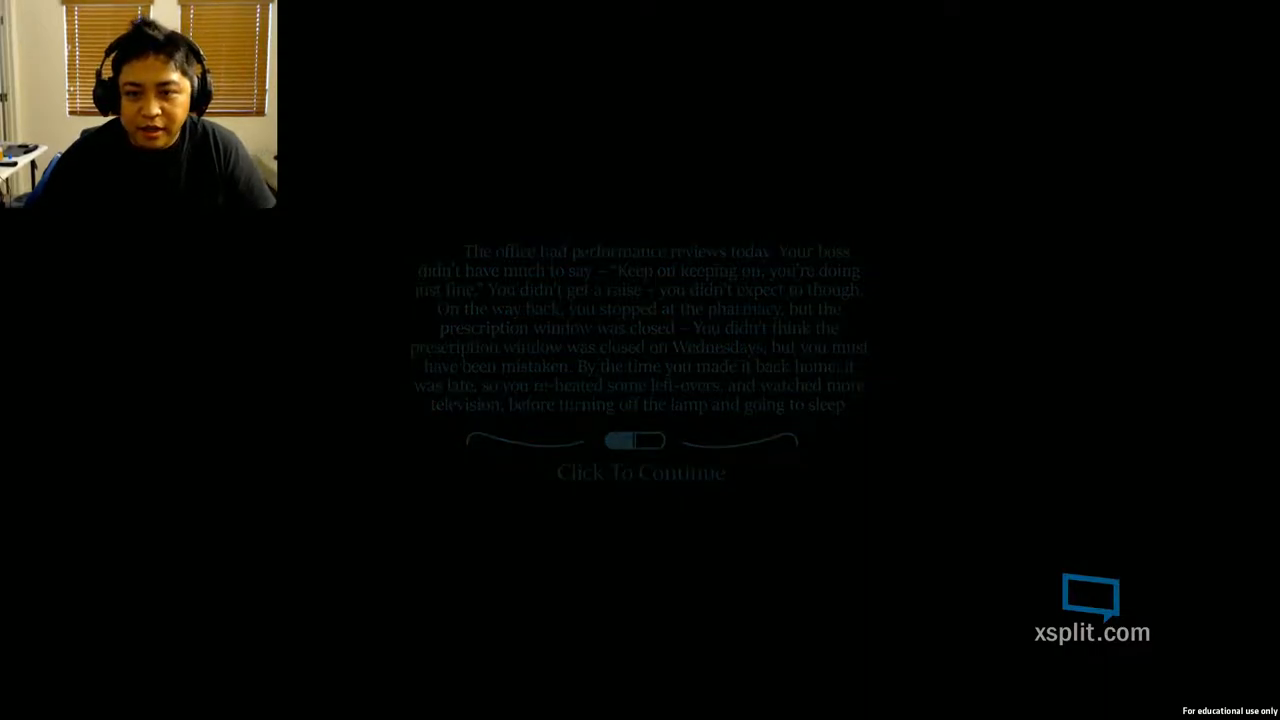
Step: Continue past the summary about the office performance reviews
click(640, 472)
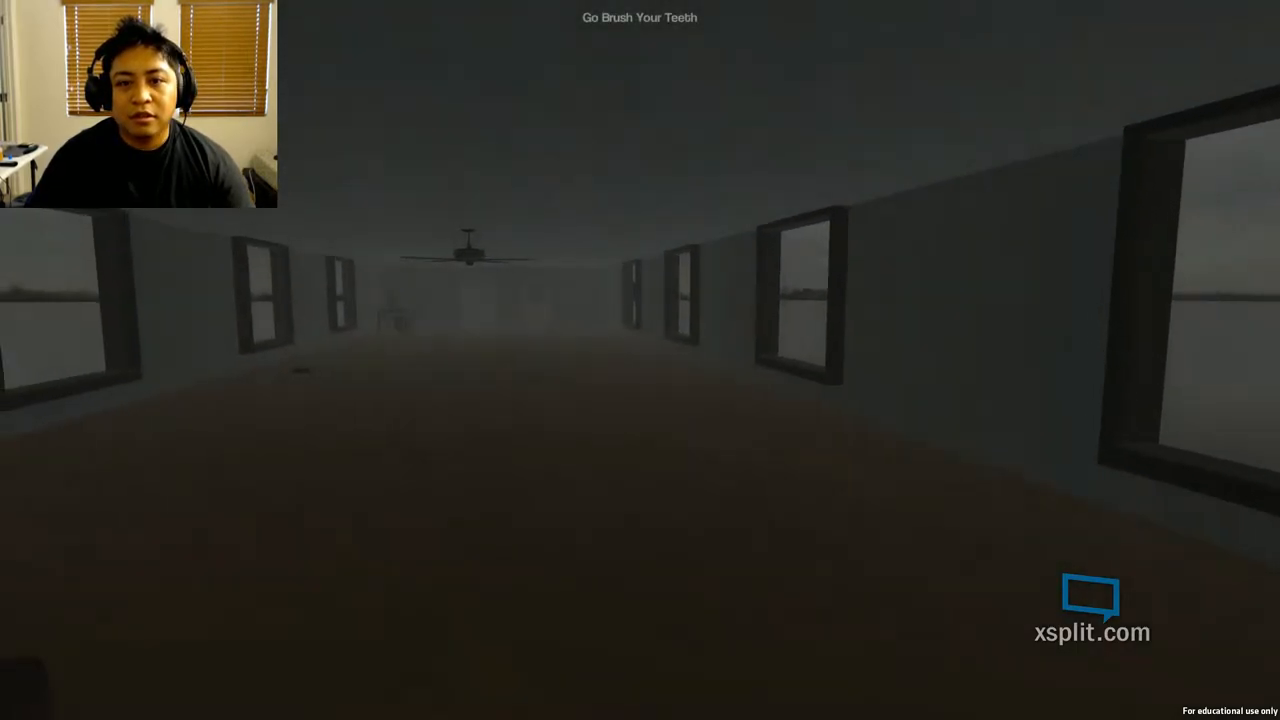
mouse_move(640, 360)
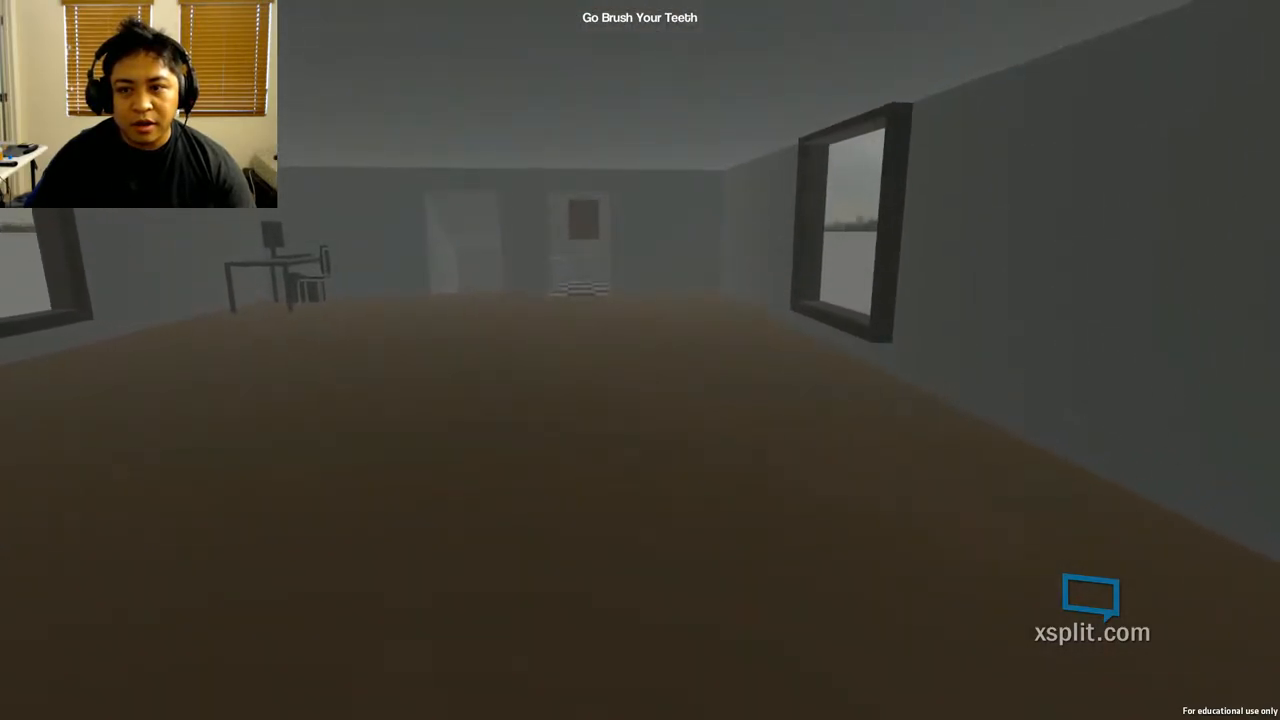
mouse_move(640, 360)
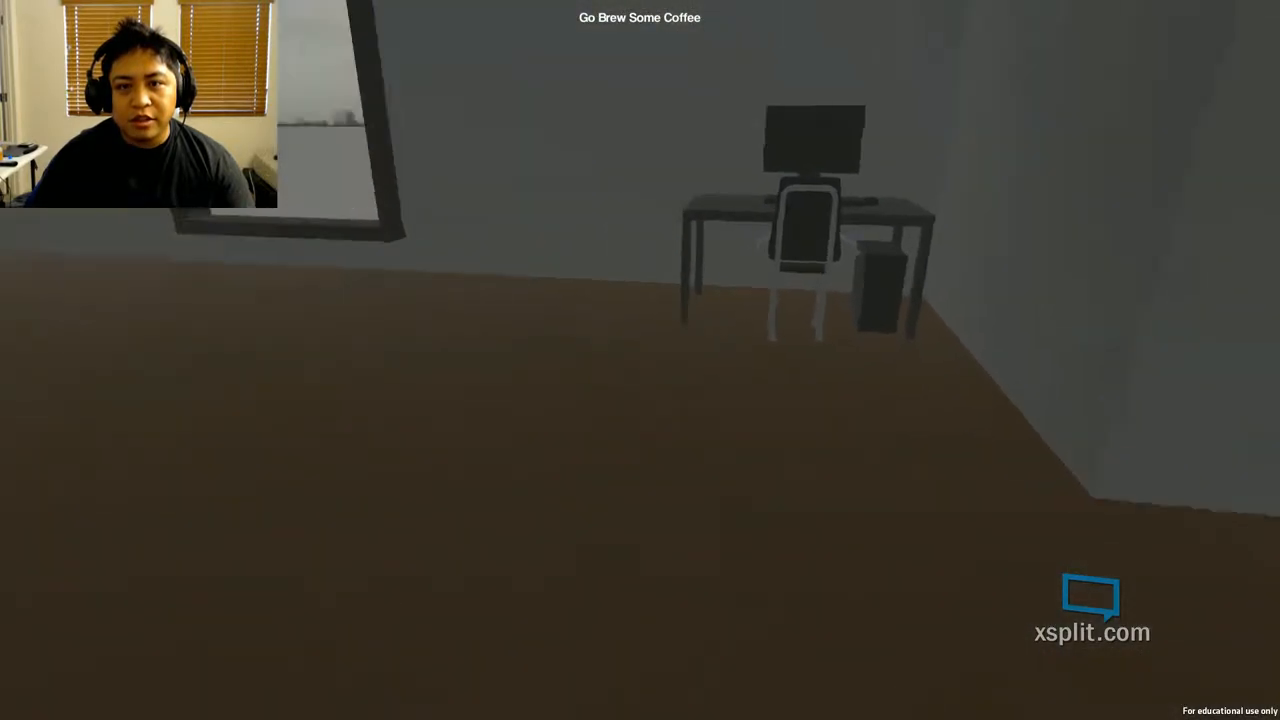
mouse_move(640, 360)
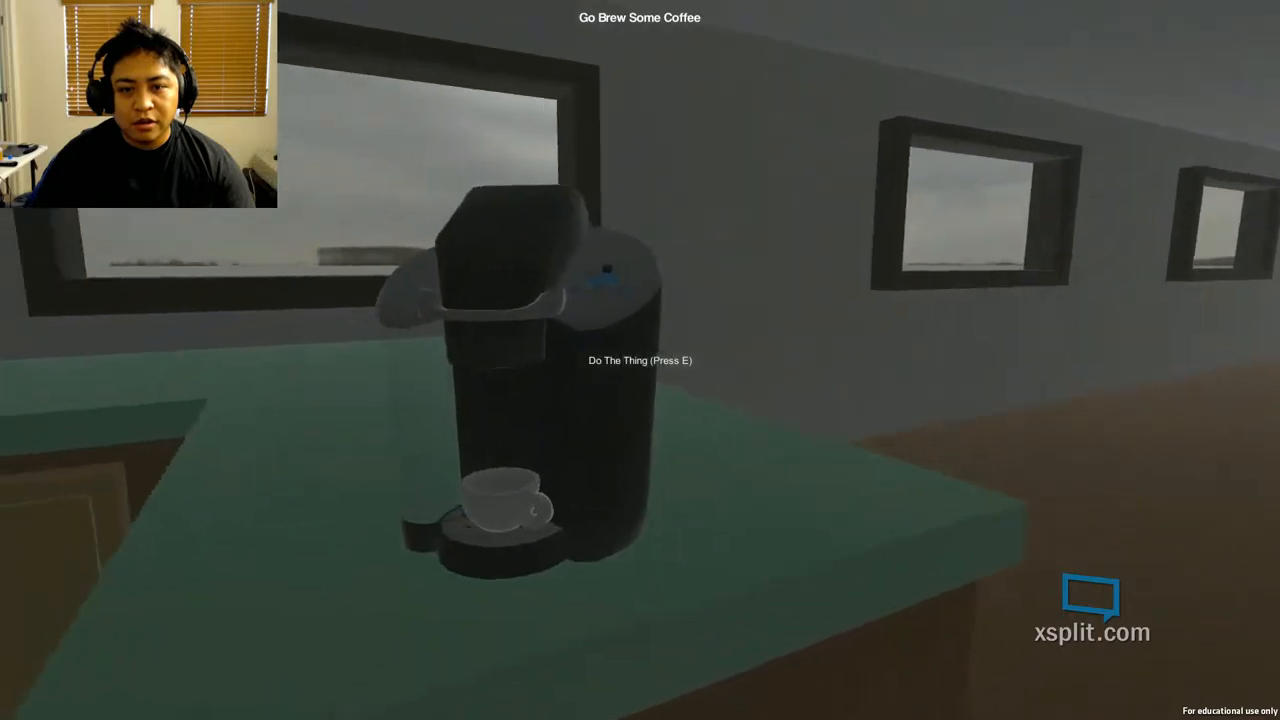
Step: Brew the coffee at the coffee maker before heading down the hallway
key(e)
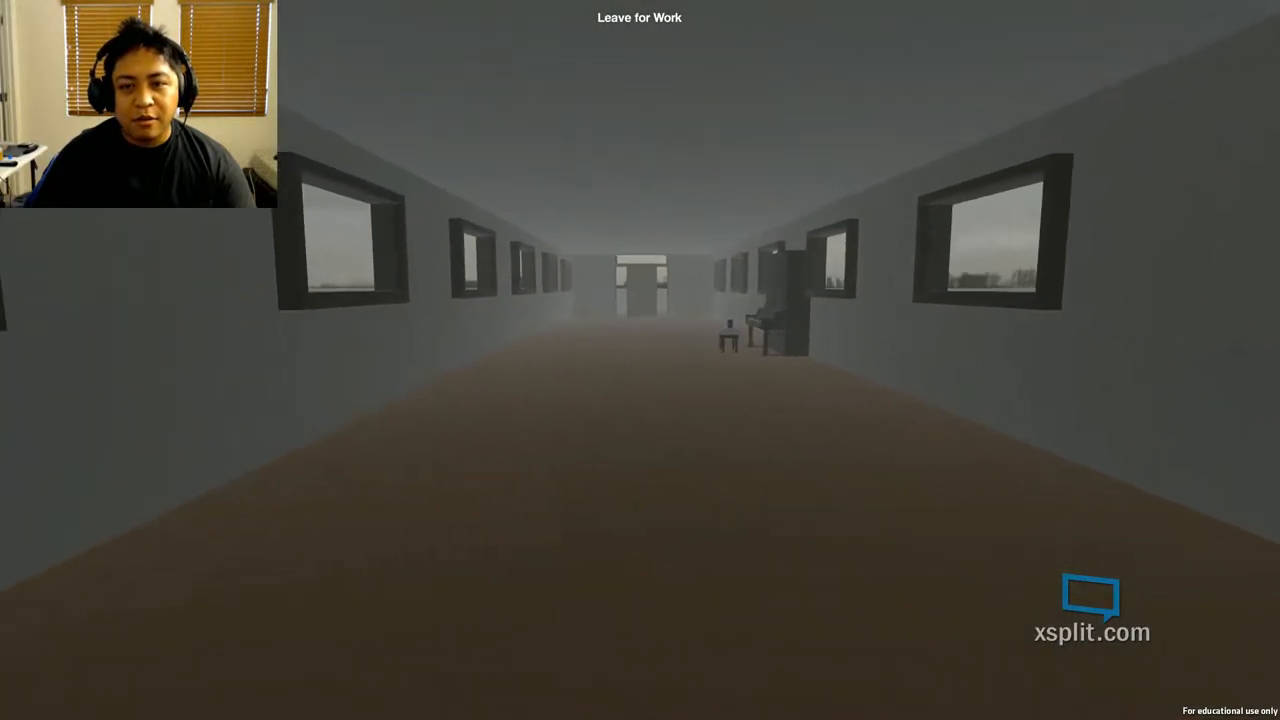
Step: Walk up the hallway to the front door and go out to work
key(w)
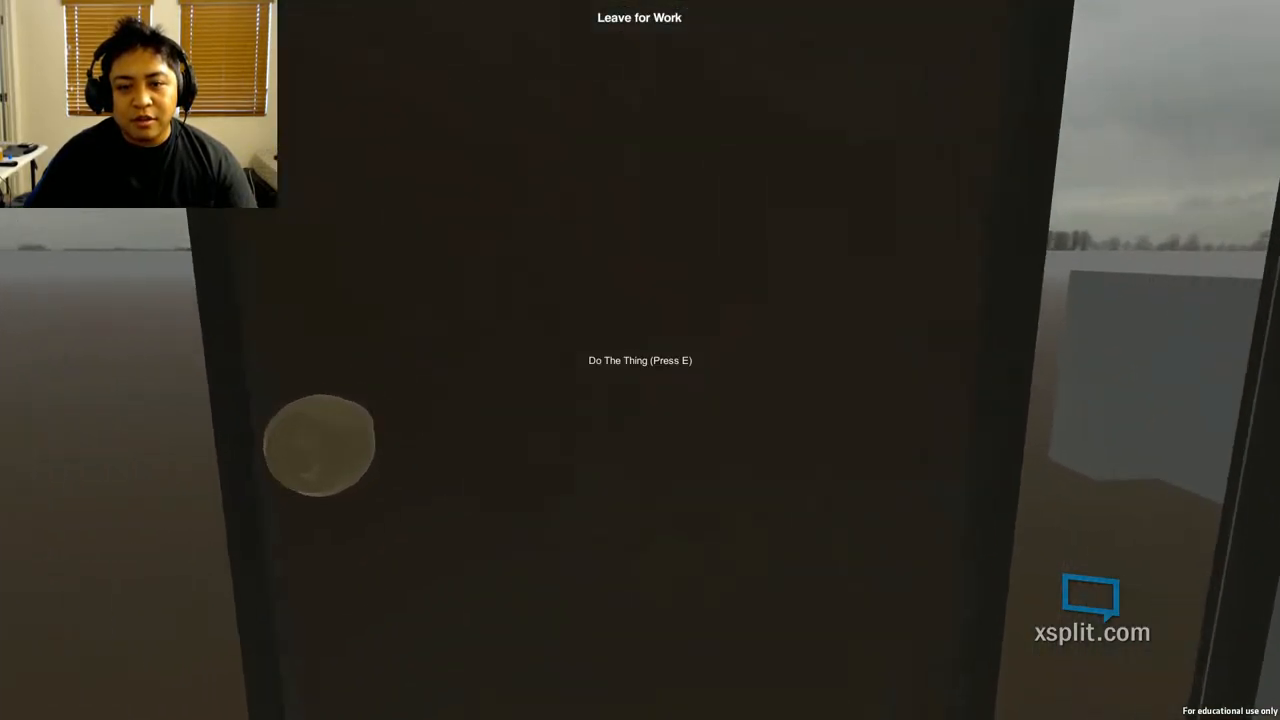
key(e)
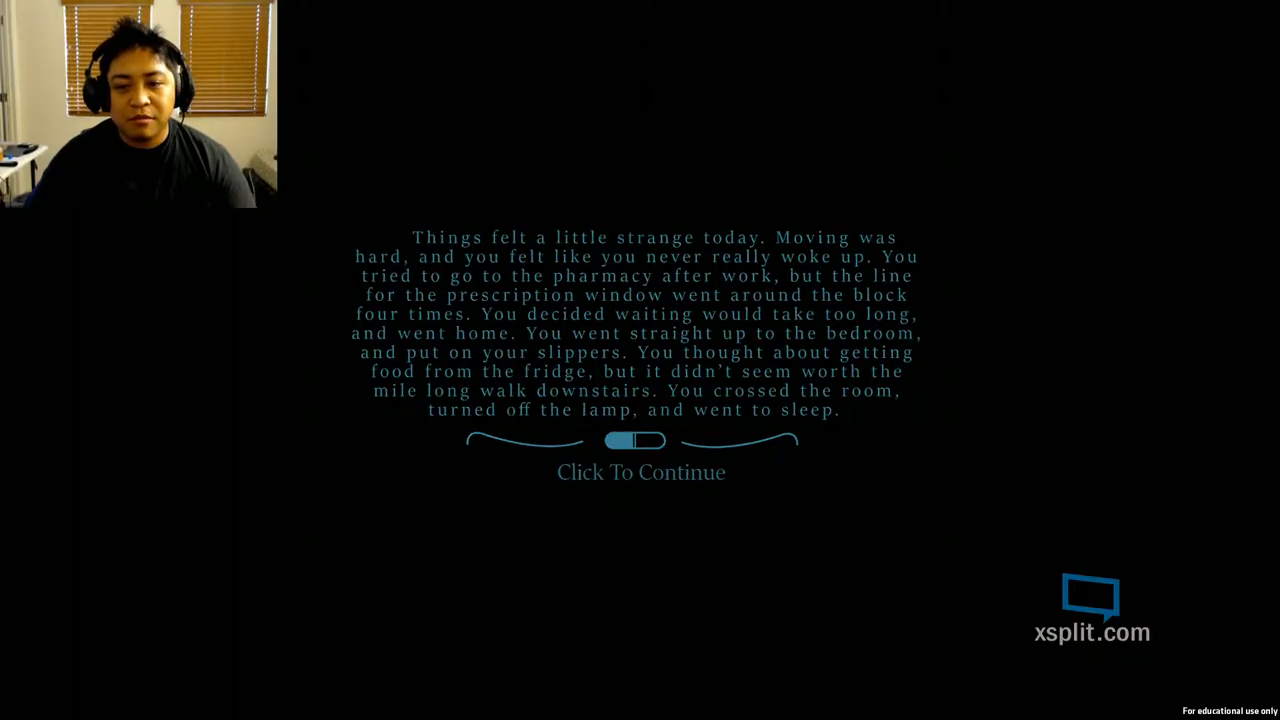
Step: Dismiss the fourth day's summary about the long pharmacy line
click(640, 472)
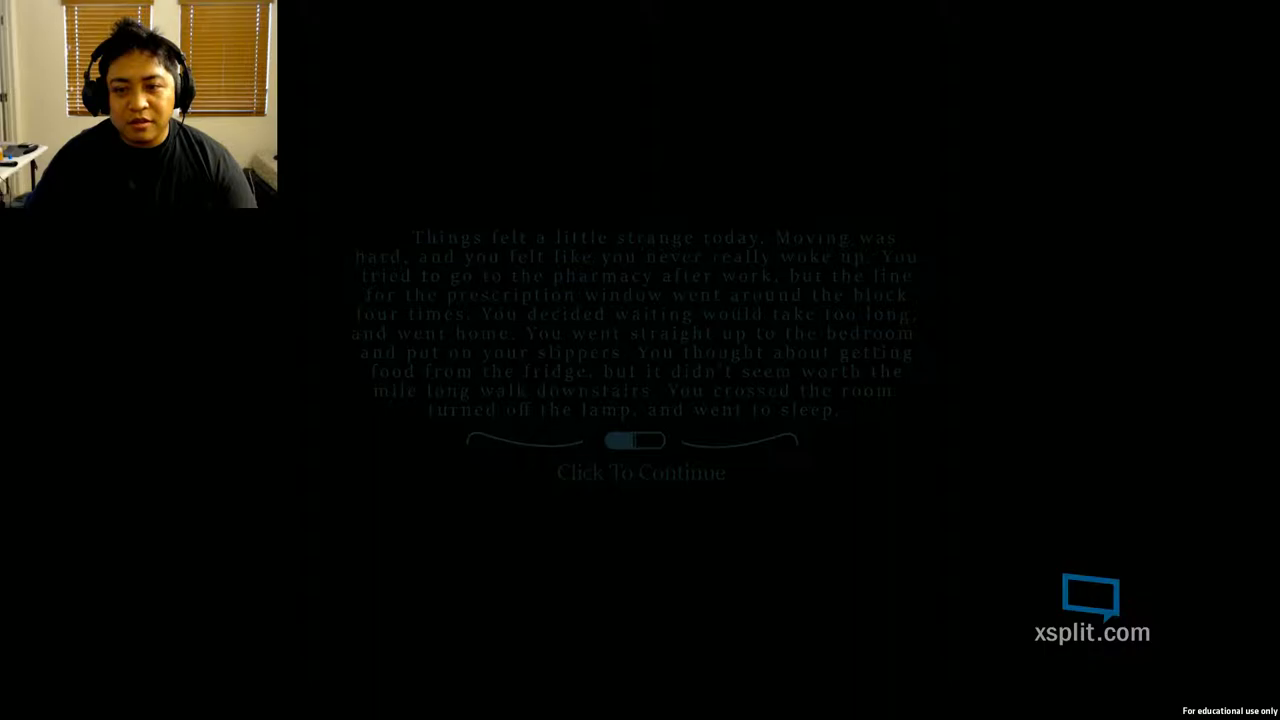
Step: Start the fifth, red-tinted morning in the bedroom
click(640, 472)
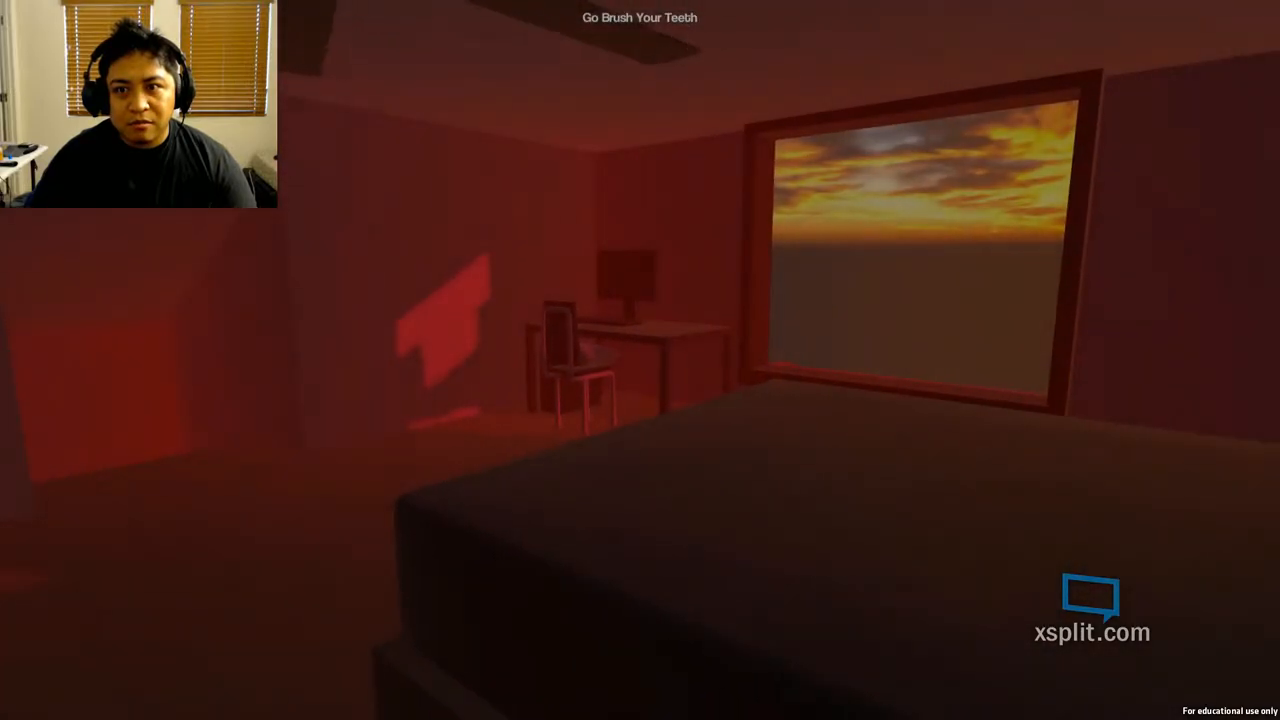
mouse_move(640, 360)
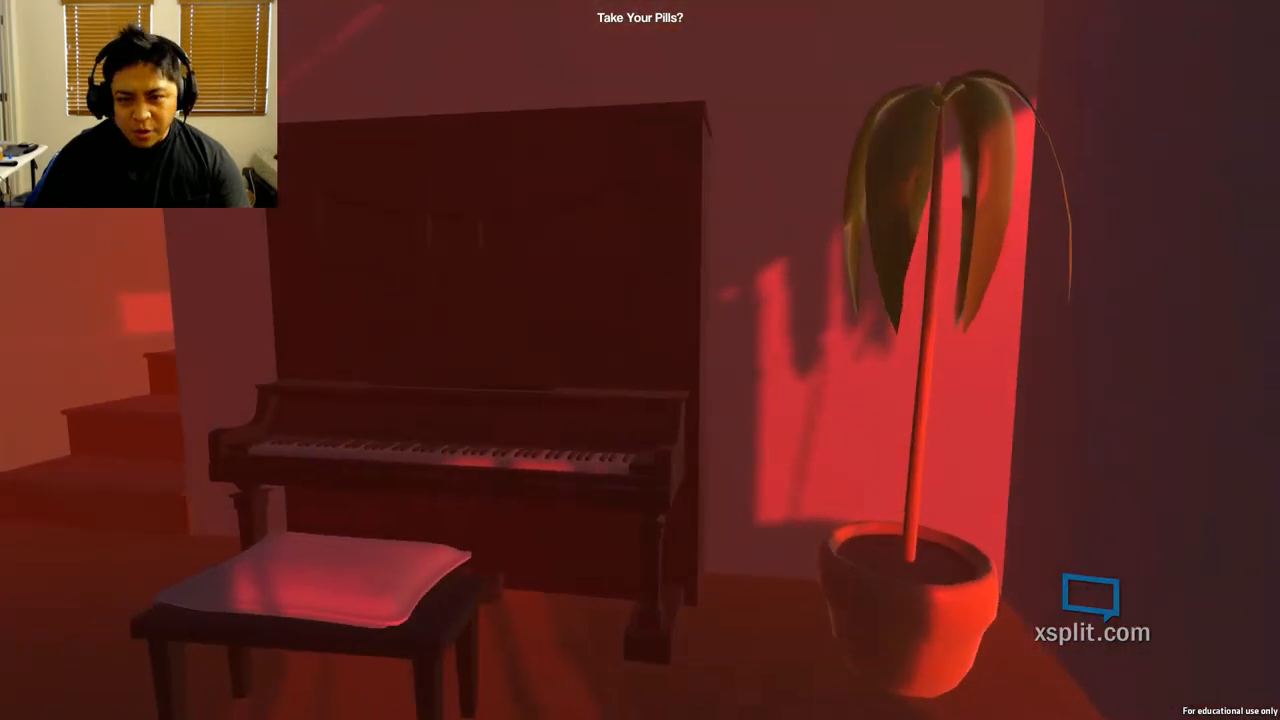
mouse_move(640, 360)
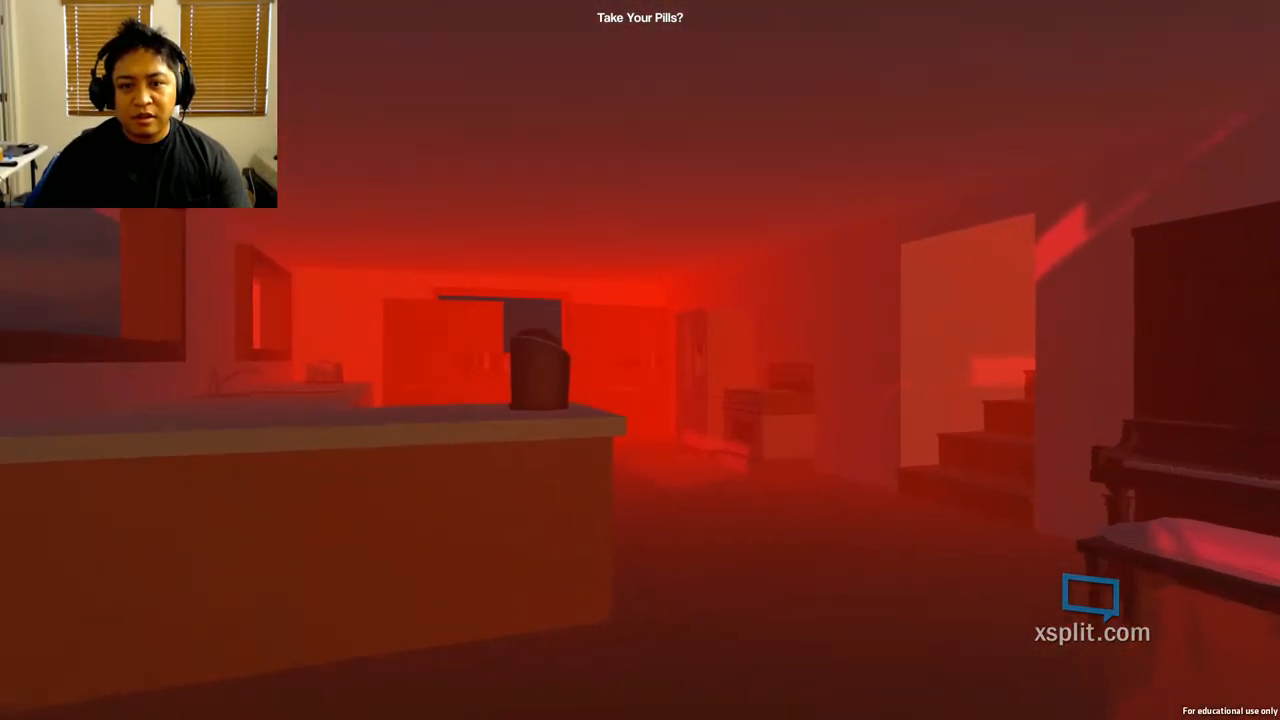
mouse_move(640, 360)
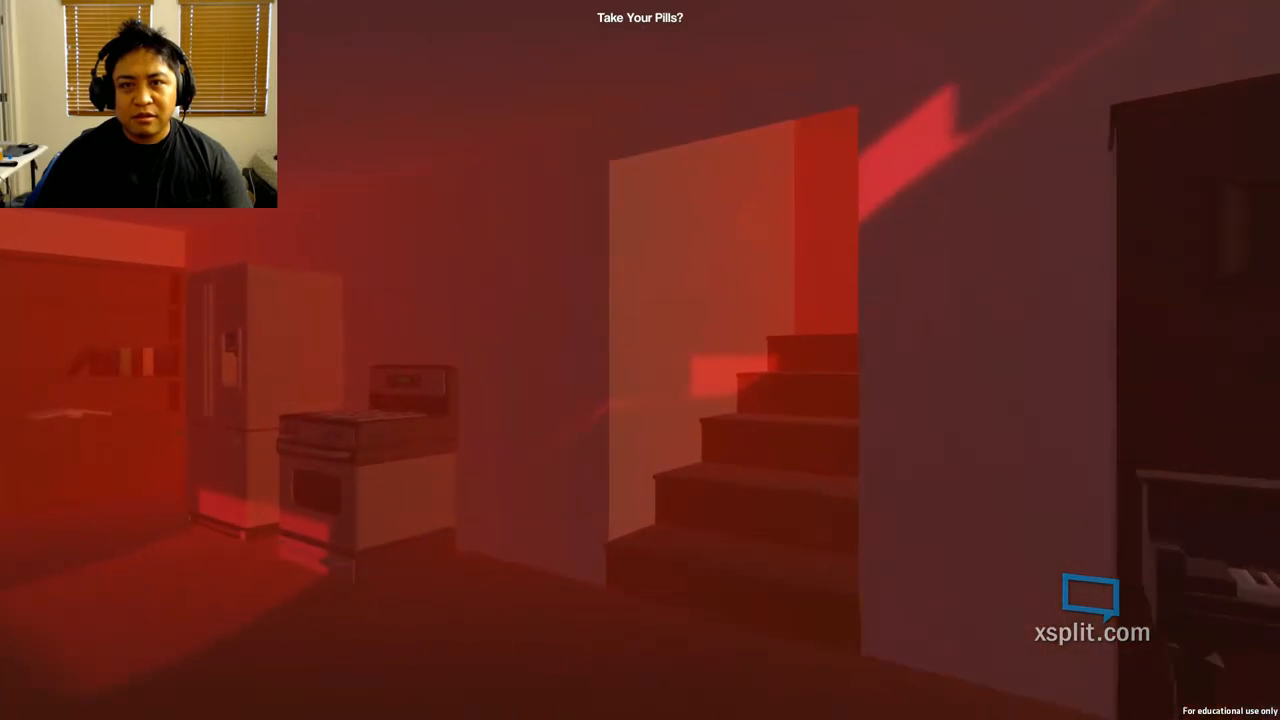
mouse_move(640, 360)
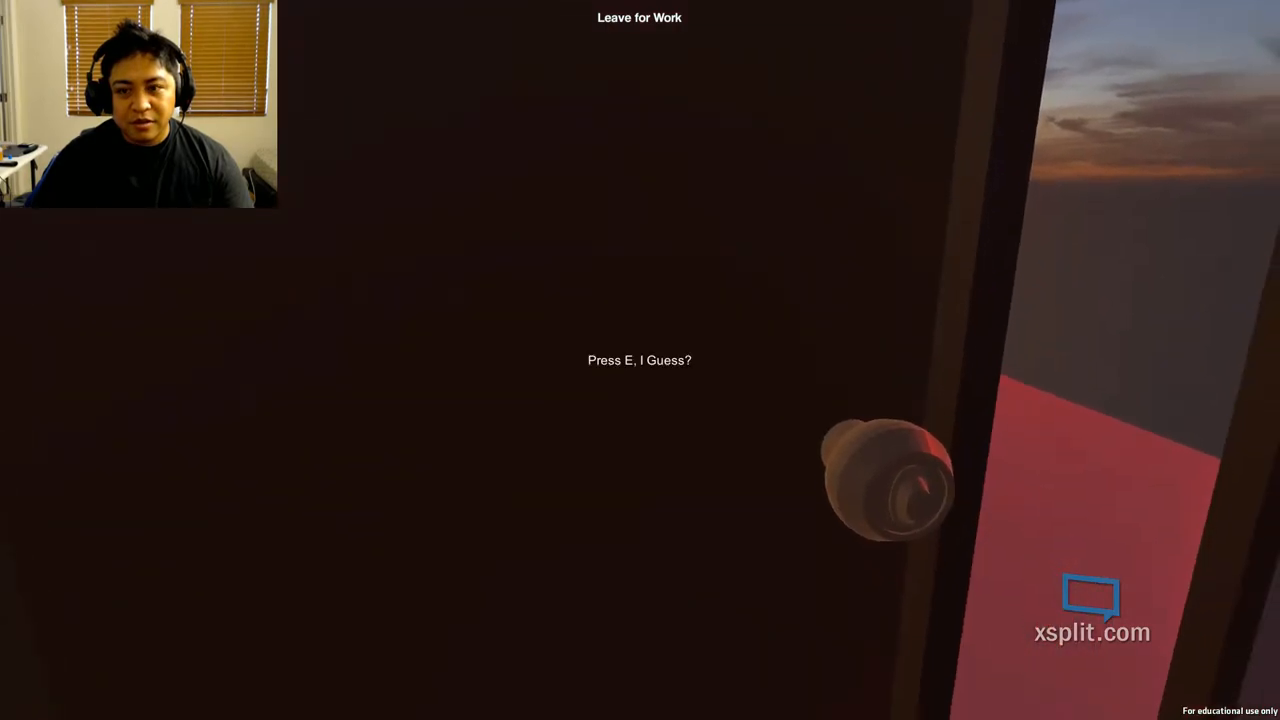
Step: Leave through the front door for work, ending the red-tinted fifth day
key(e)
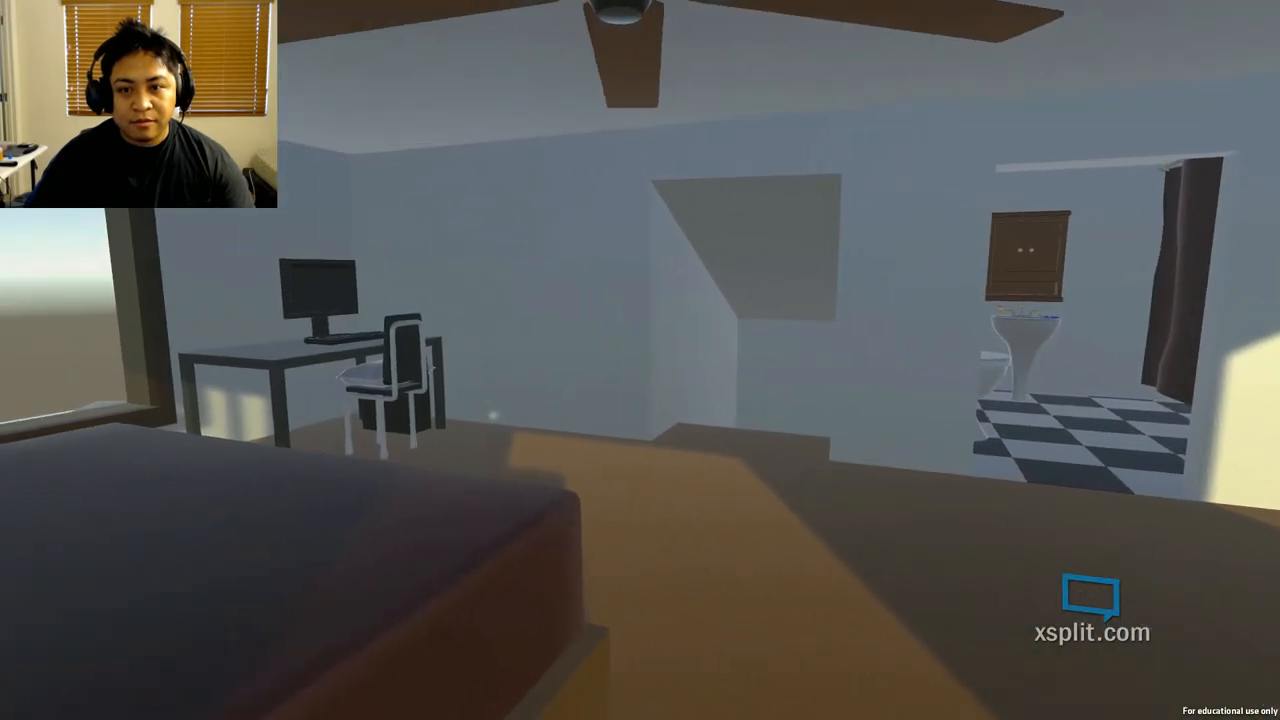
mouse_move(640, 360)
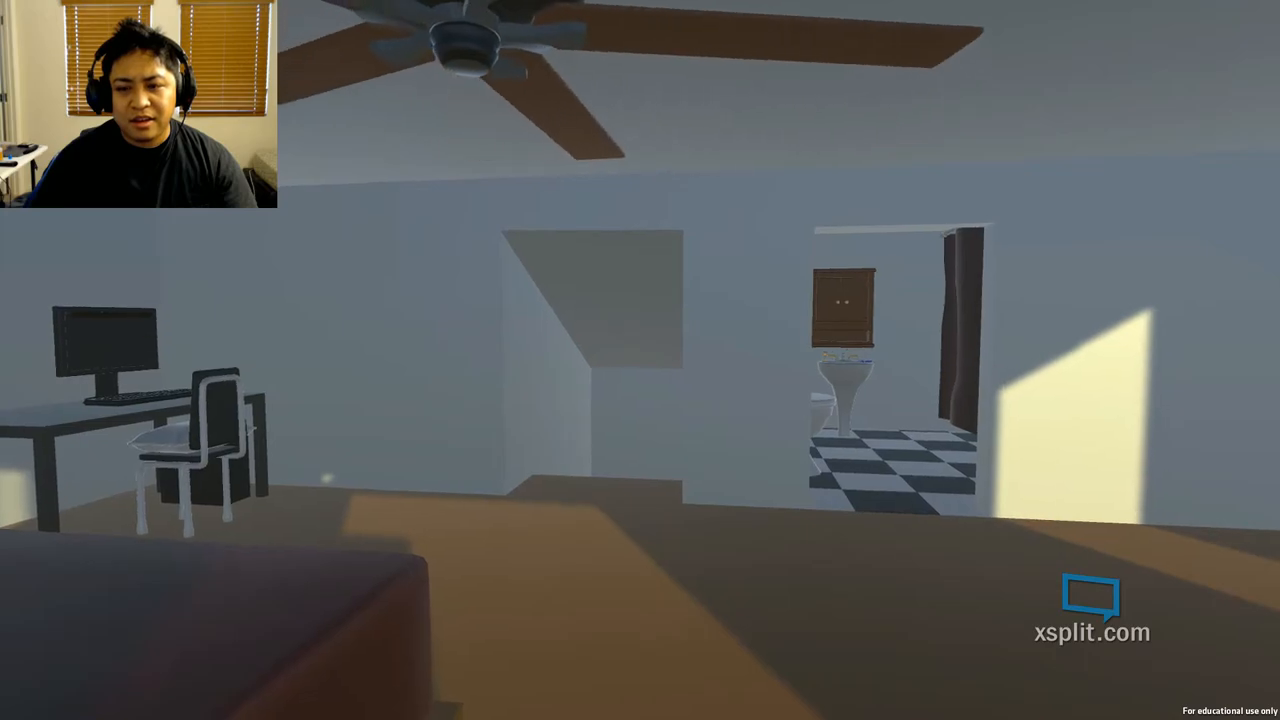
mouse_move(640, 360)
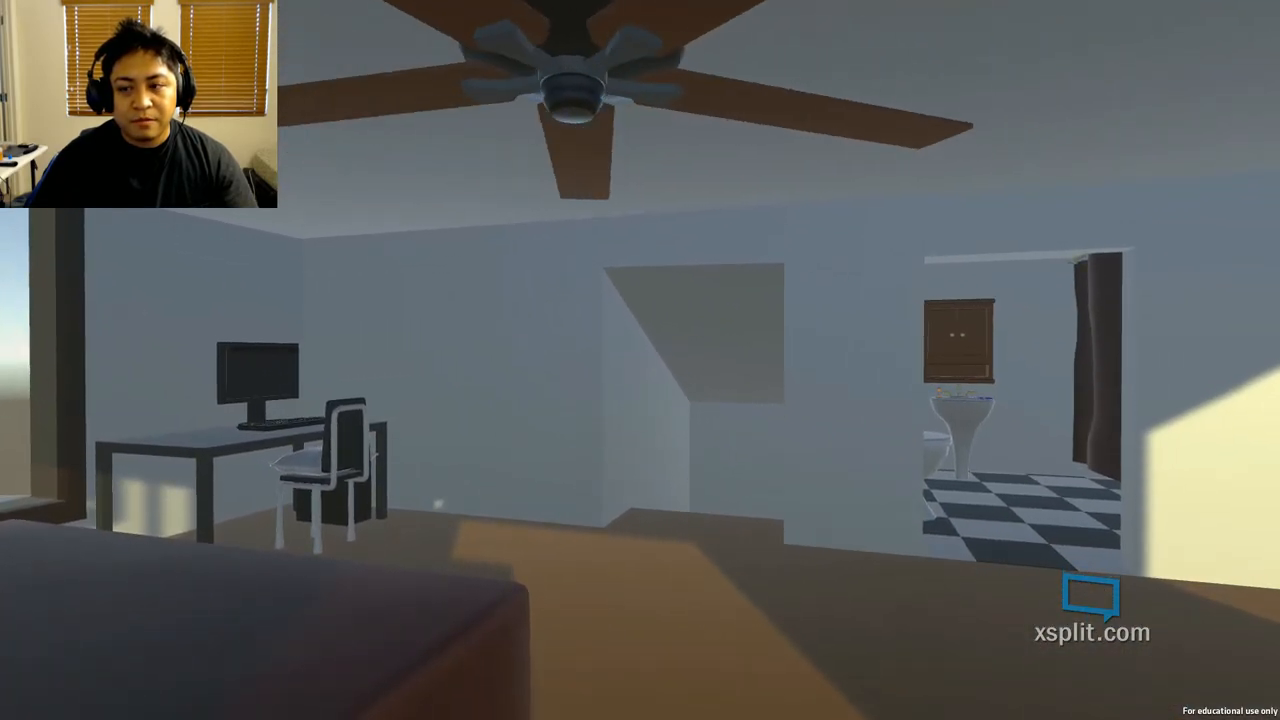
mouse_move(640, 360)
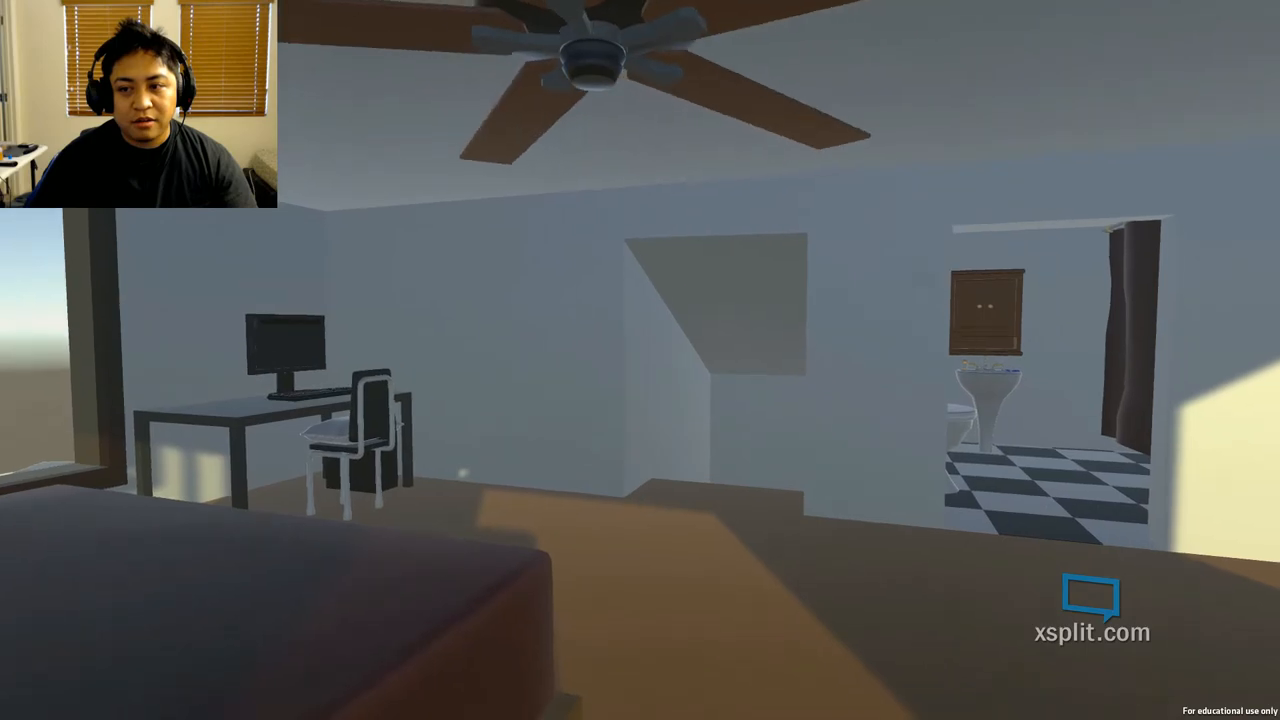